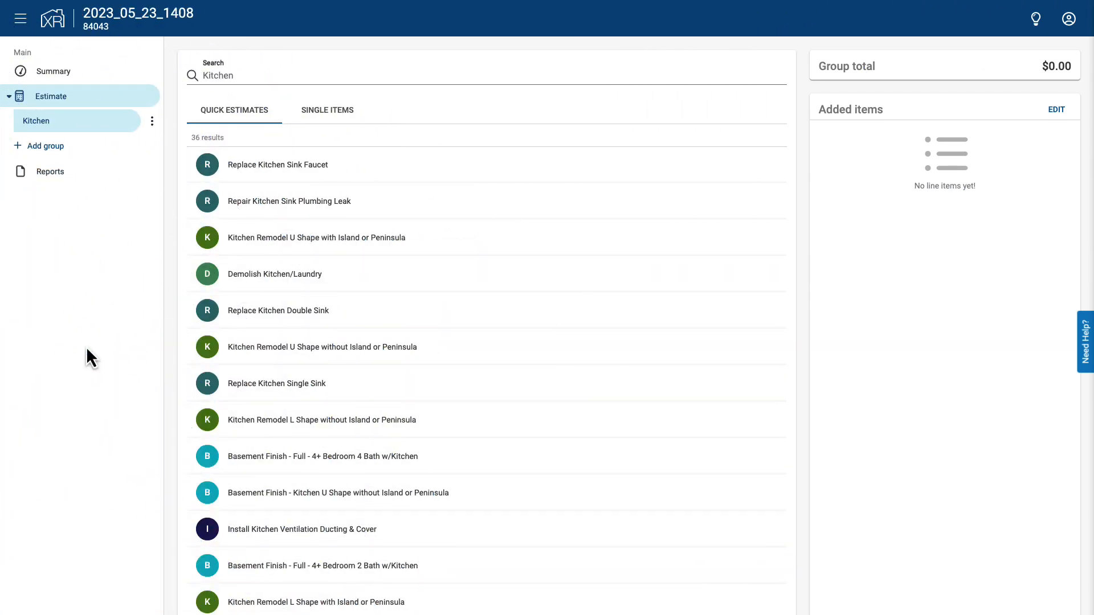
Locate the L Shape without Island or Peninsula kitchen estimate and bring up its details
type("double oven")
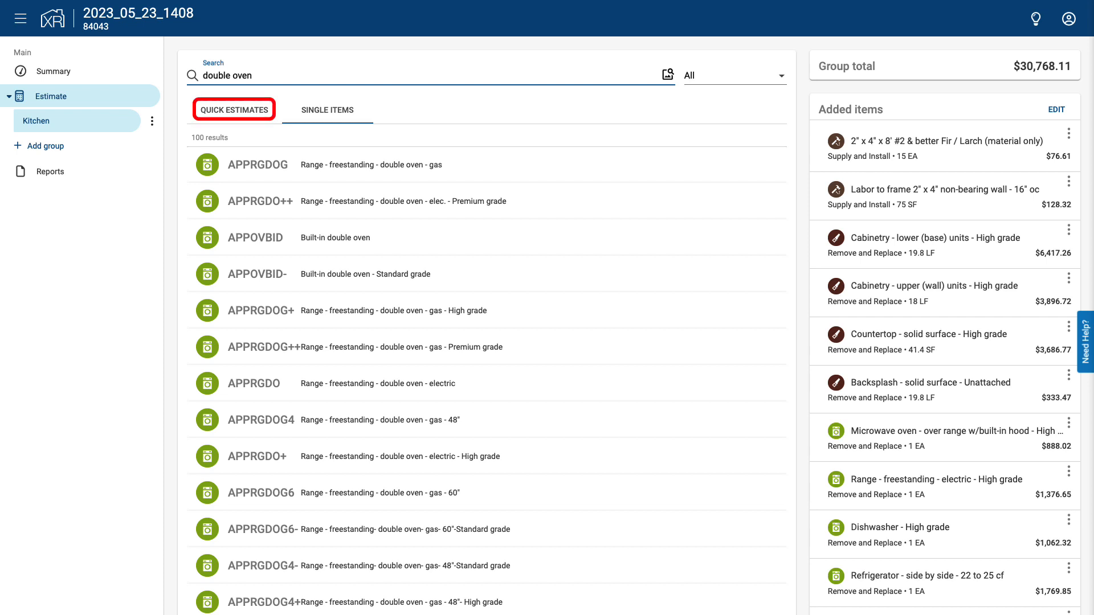
left_click(326, 110)
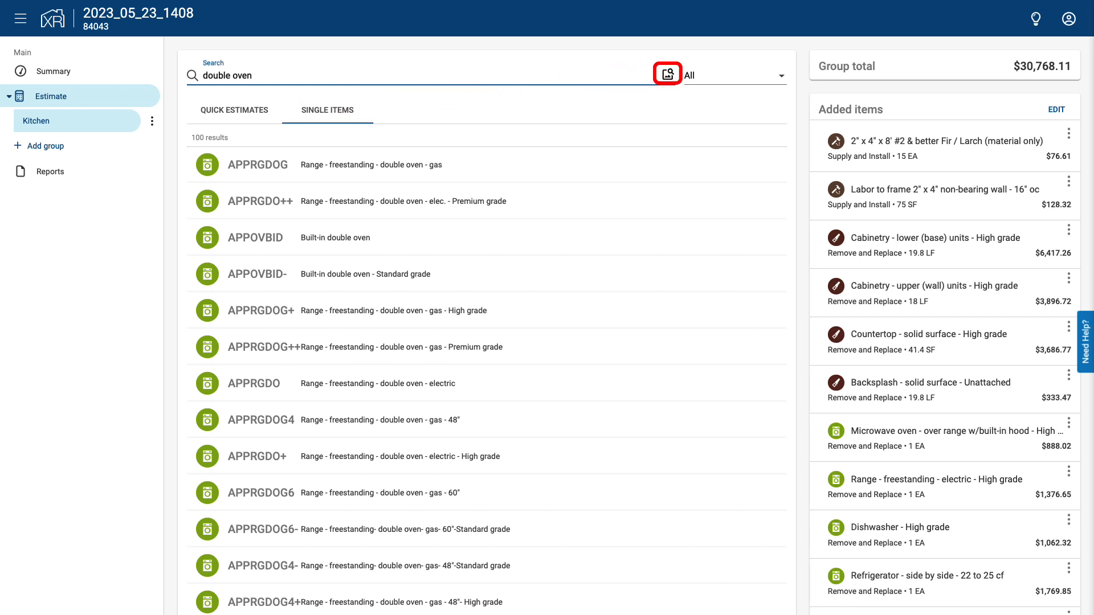
left_click(665, 73)
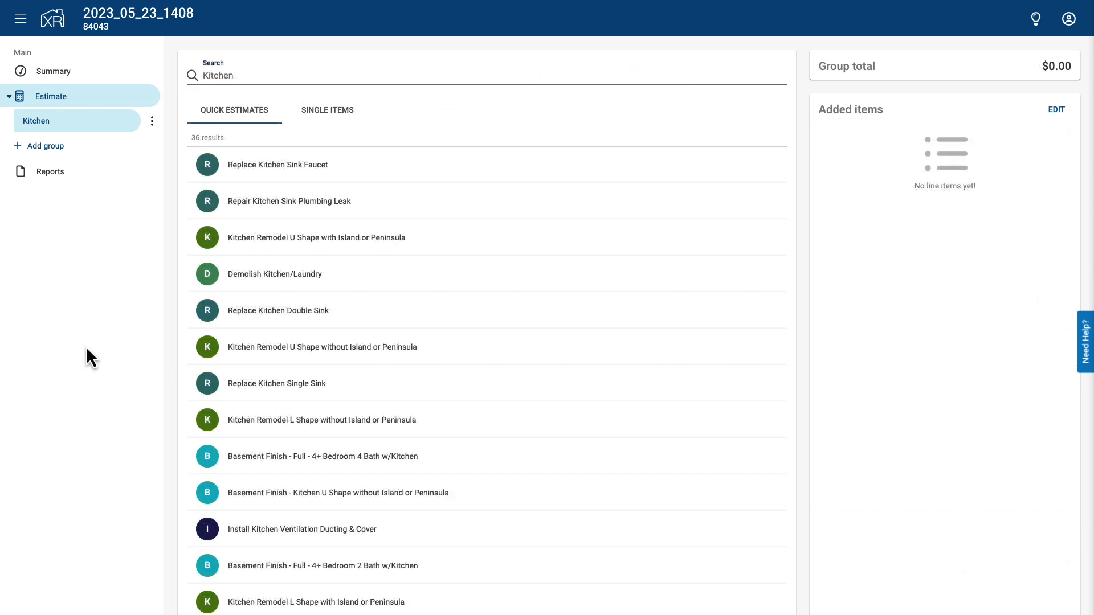
mouse_move(85, 355)
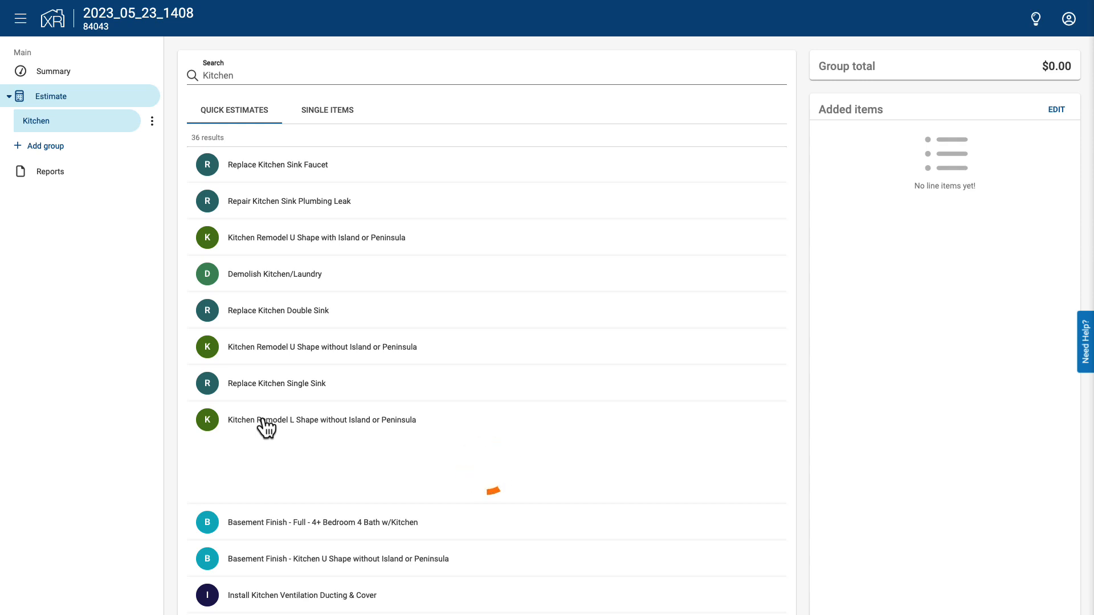
left_click(321, 419)
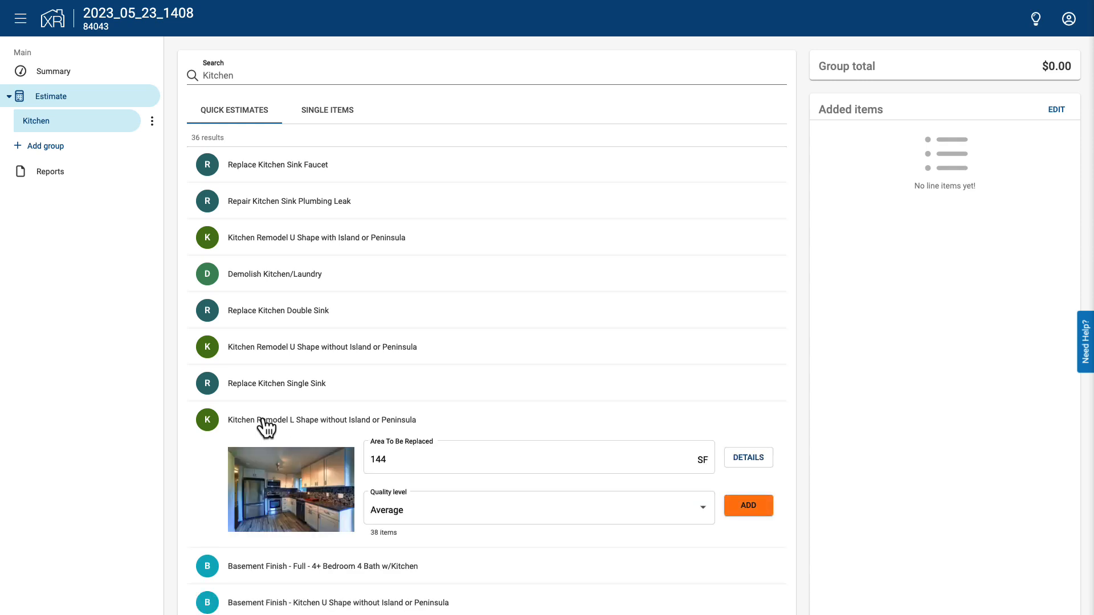
left_click(536, 459)
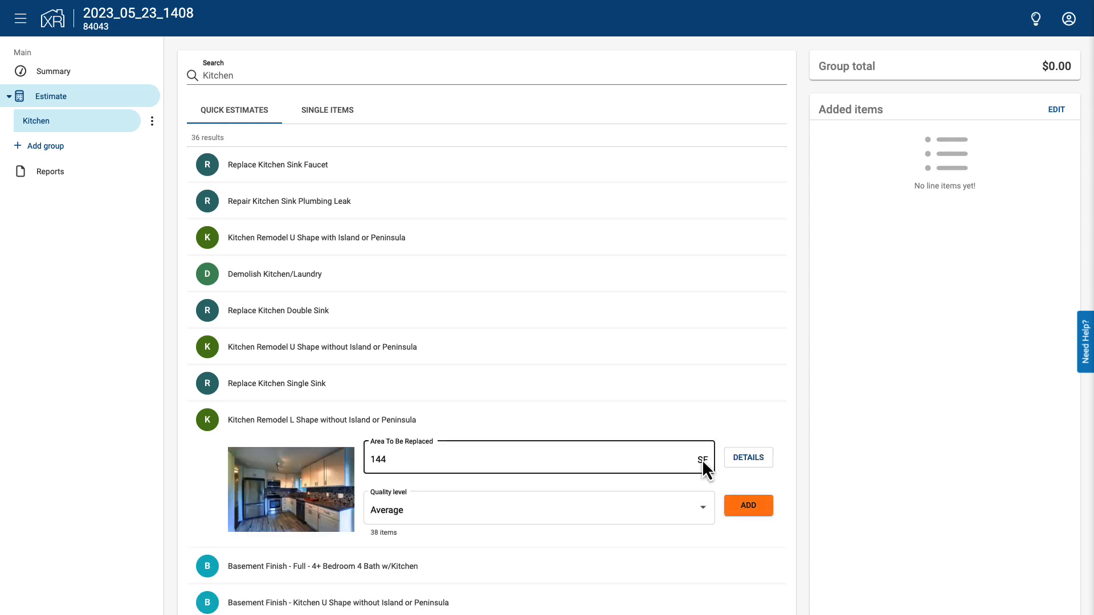
left_click(747, 458)
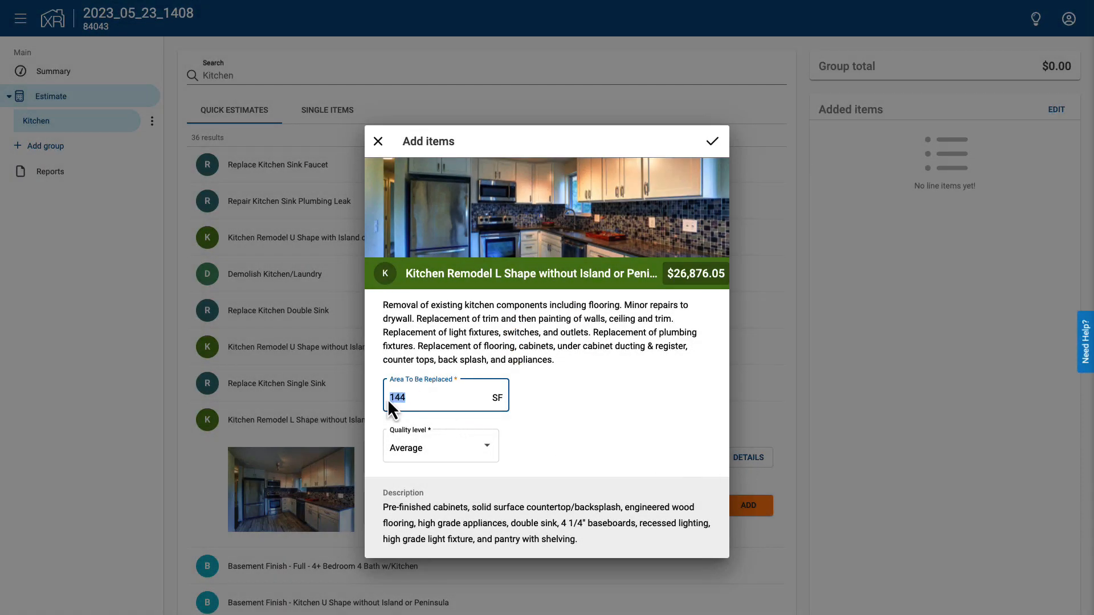
Set the replaced area to 180 SF with Average quality and add the estimate to the Kitchen group
type("180")
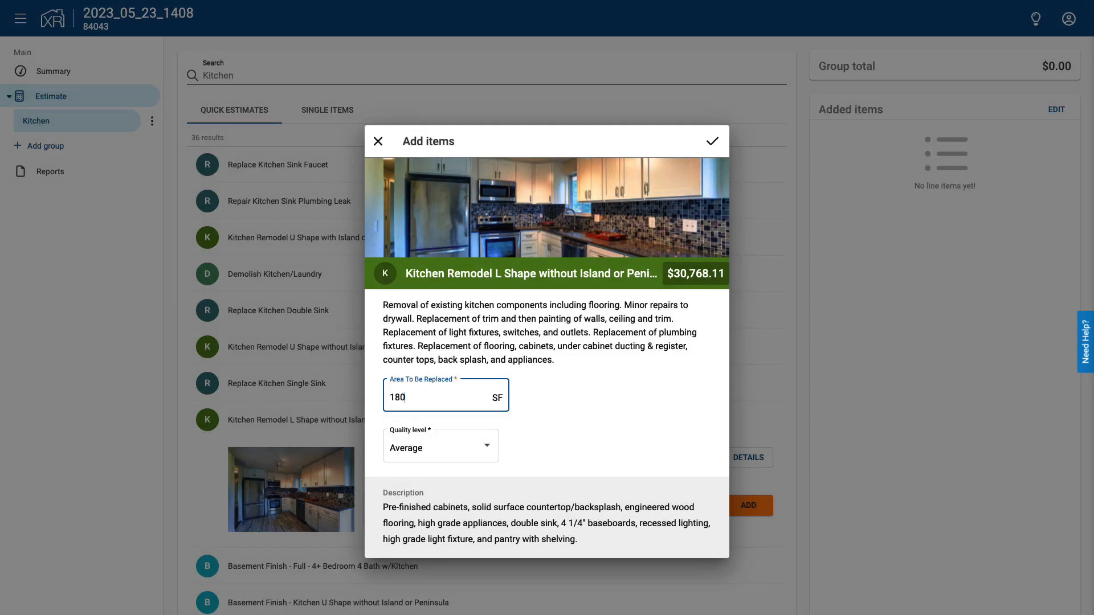
left_click(440, 445)
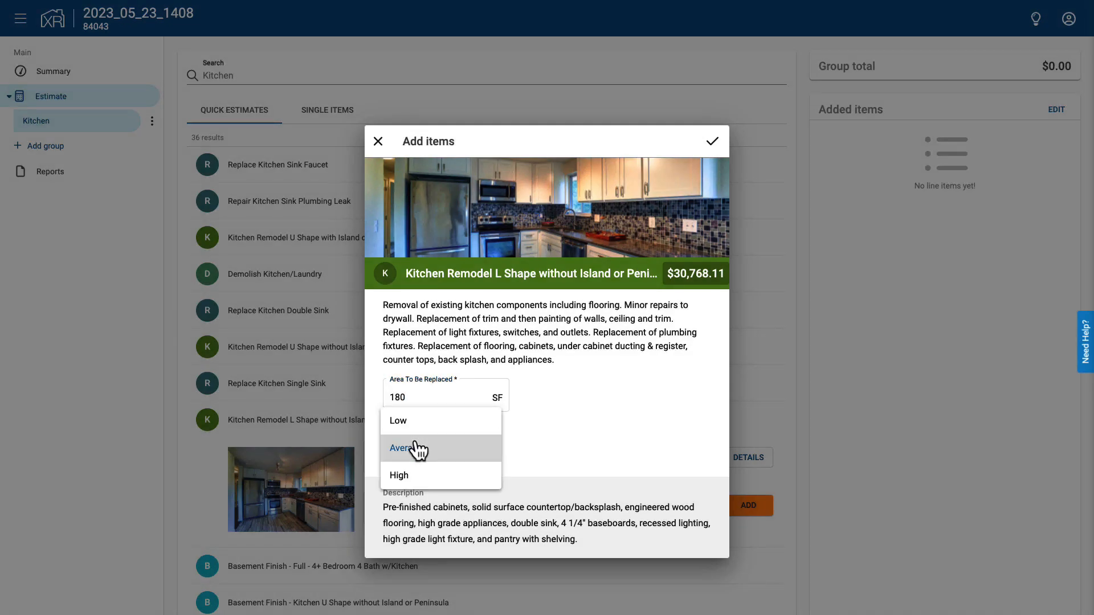
left_click(406, 448)
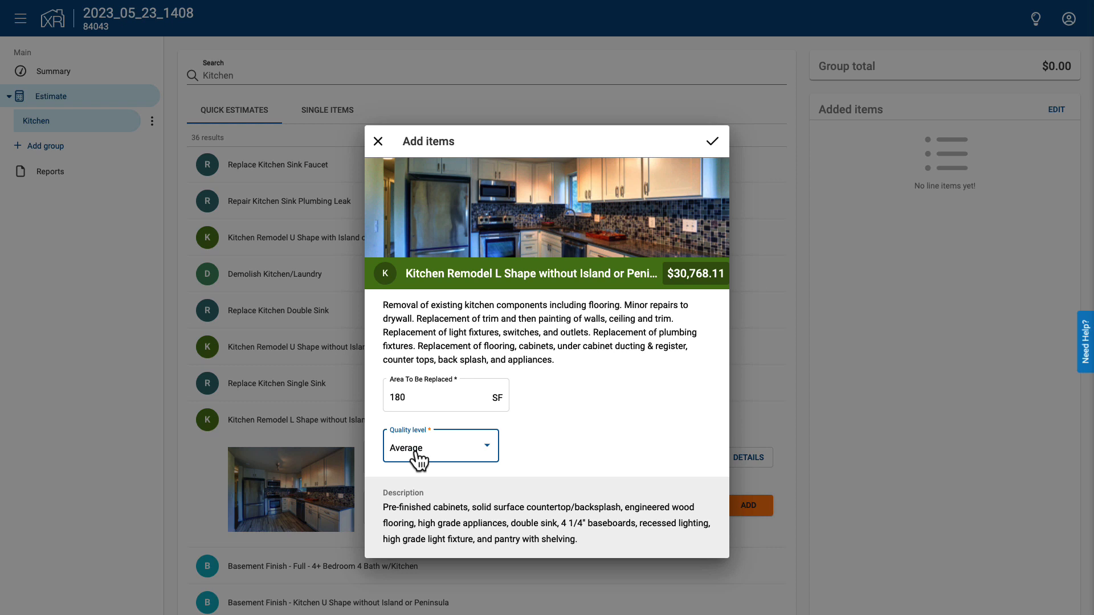
scroll("down", 3)
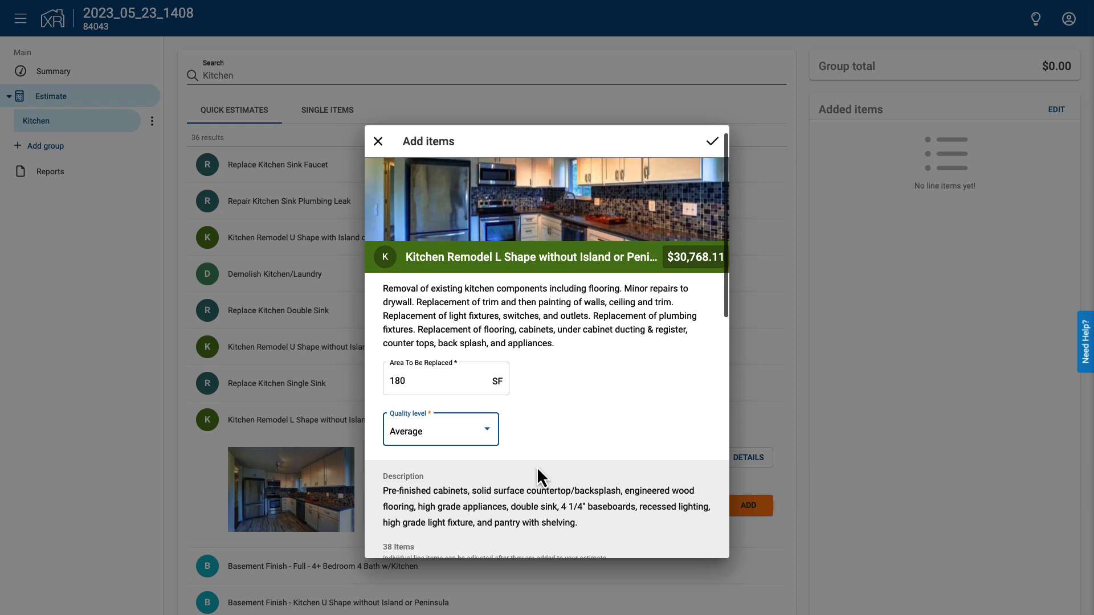
scroll("down", 3)
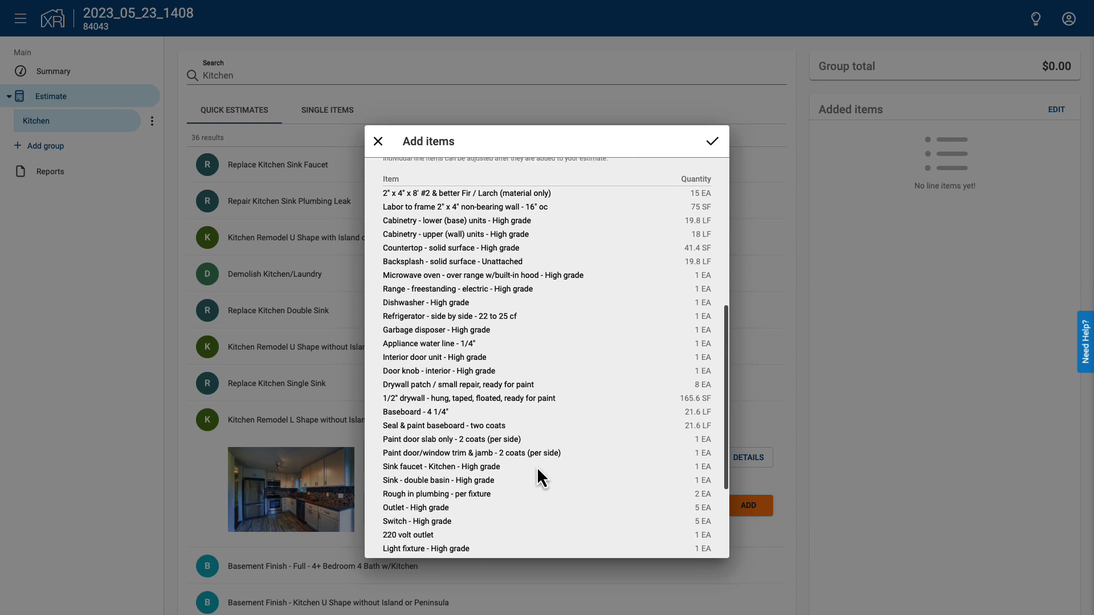
scroll("down", 3)
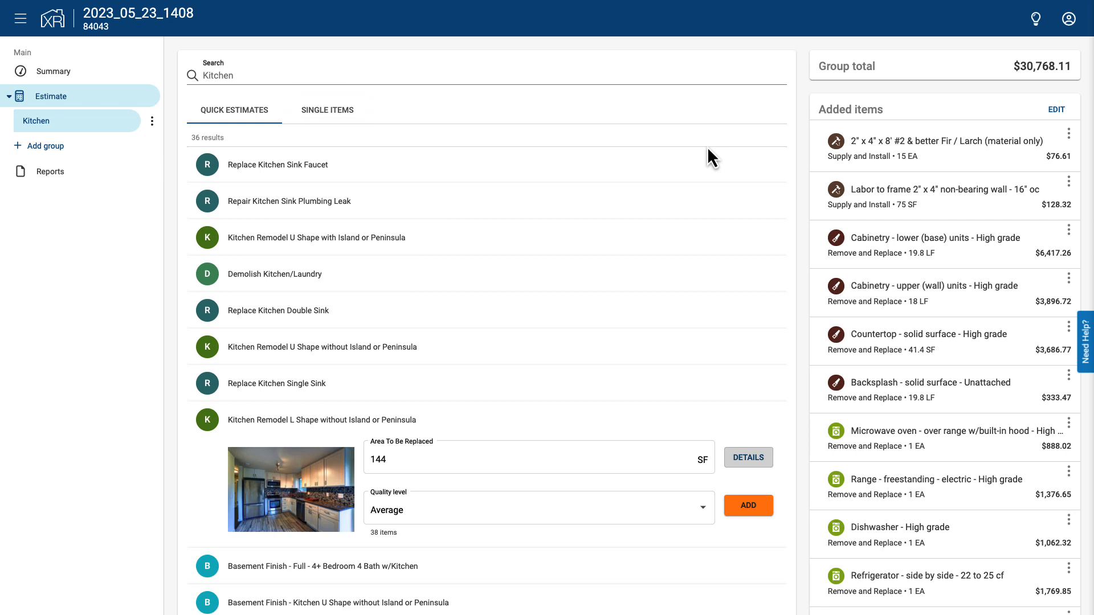
mouse_move(359, 132)
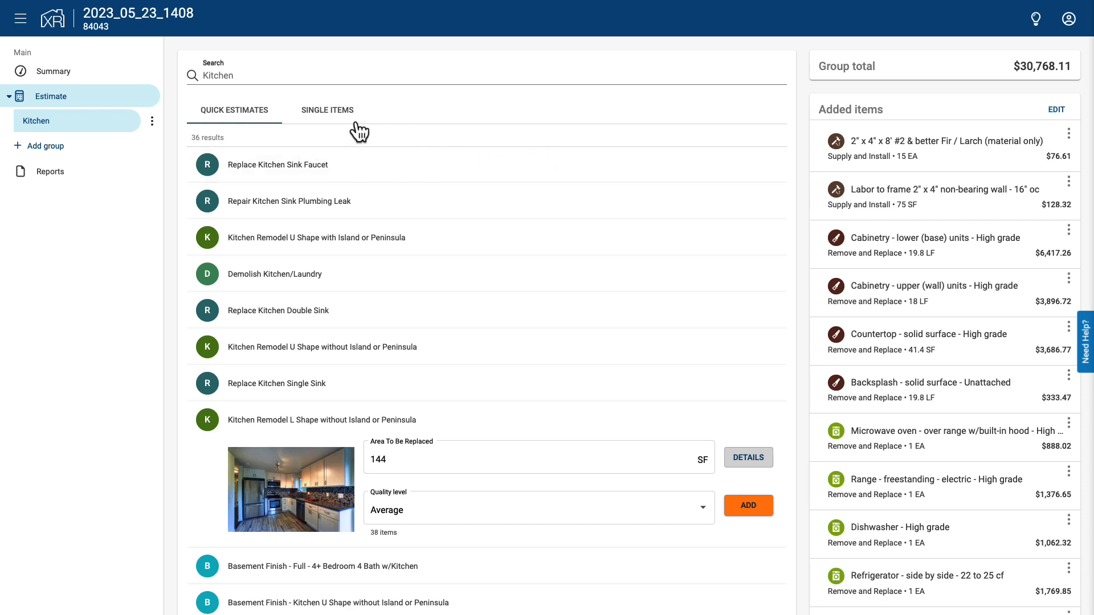
Search single line items for 'double oven' to list the APPOVBID Built-in double oven
left_click(327, 109)
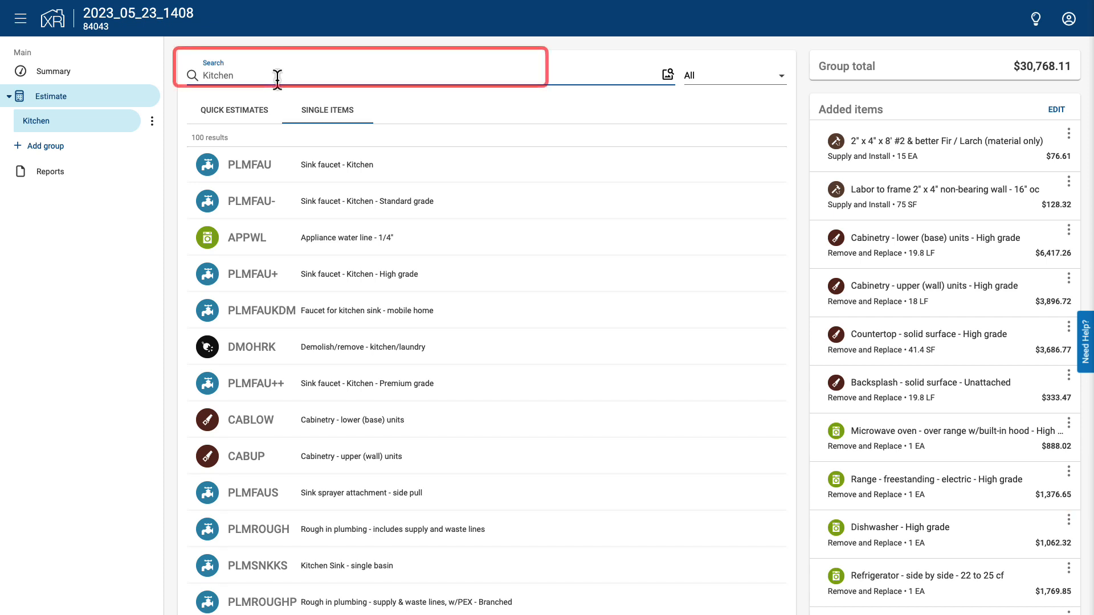
type("double o")
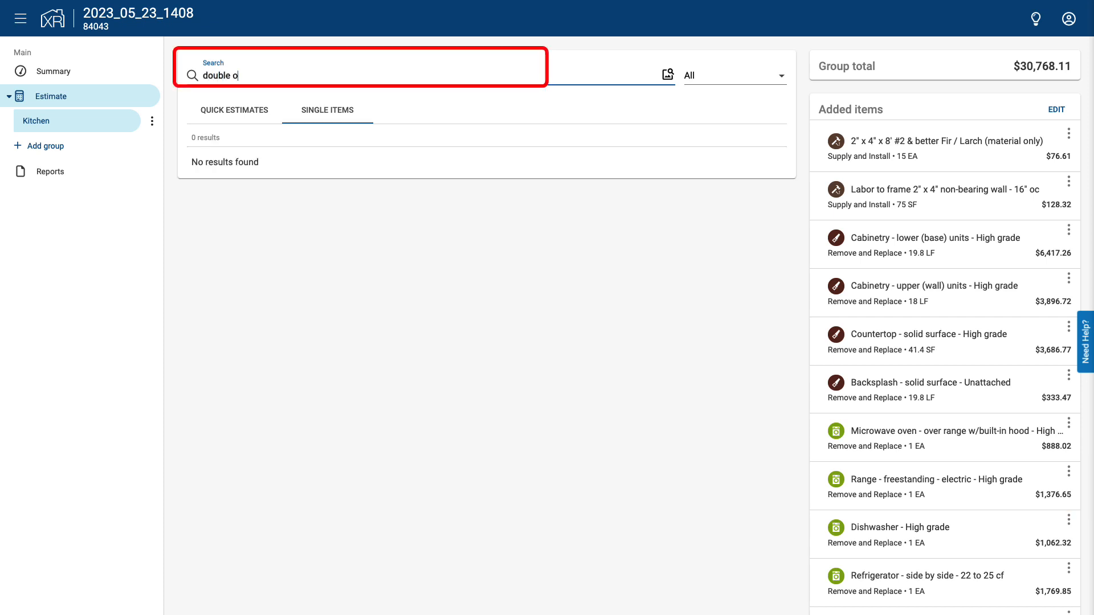
type("ven")
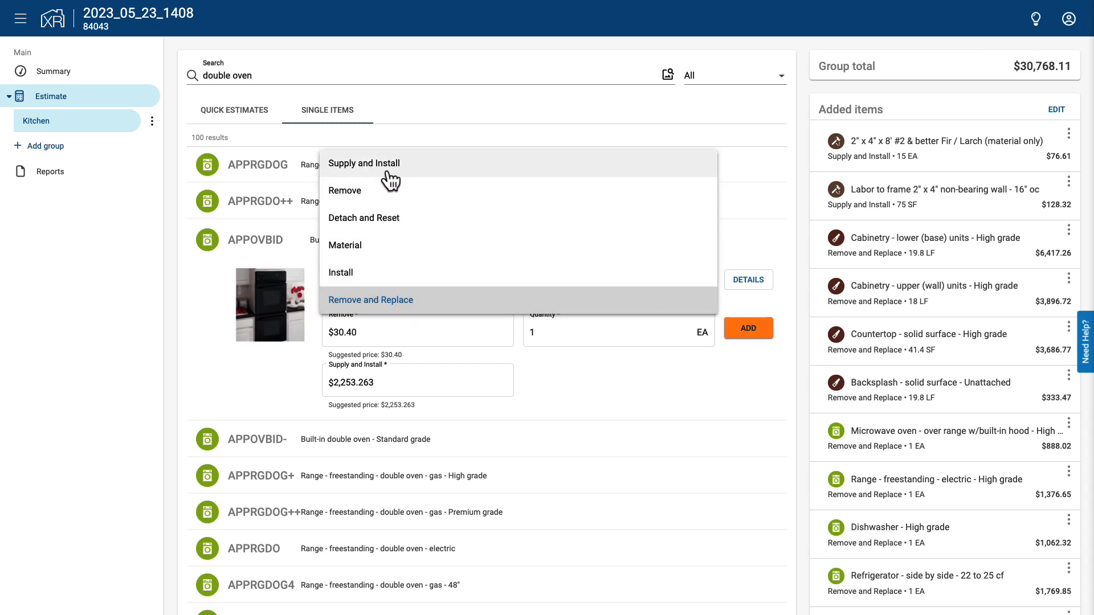
Add the Built-in double oven as Supply and Install at a $3,000.00 unit price, 1 EA
left_click(363, 163)
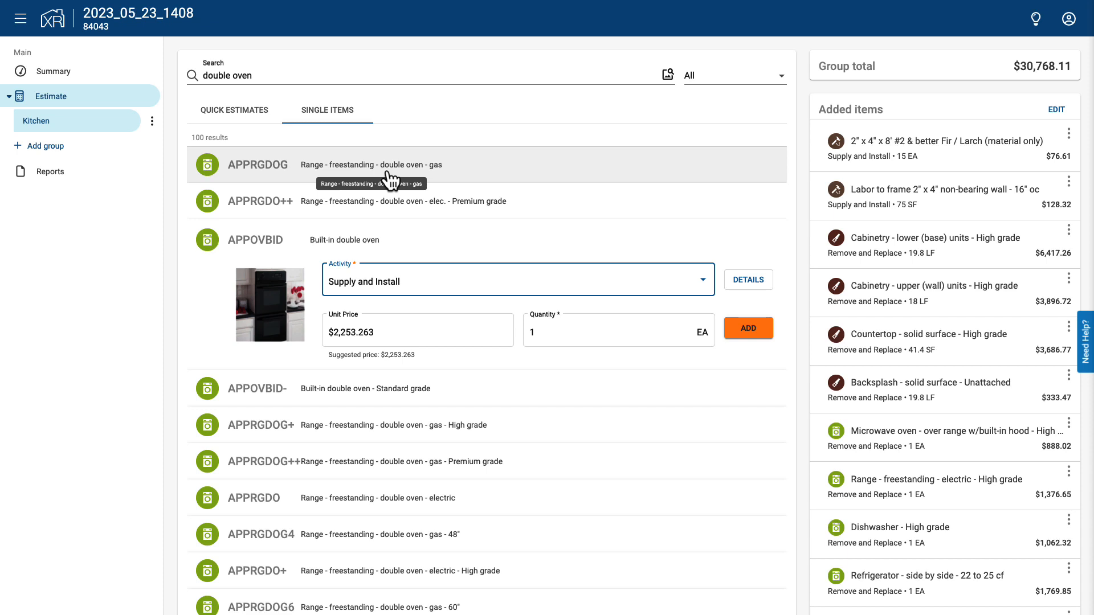
left_click(417, 331)
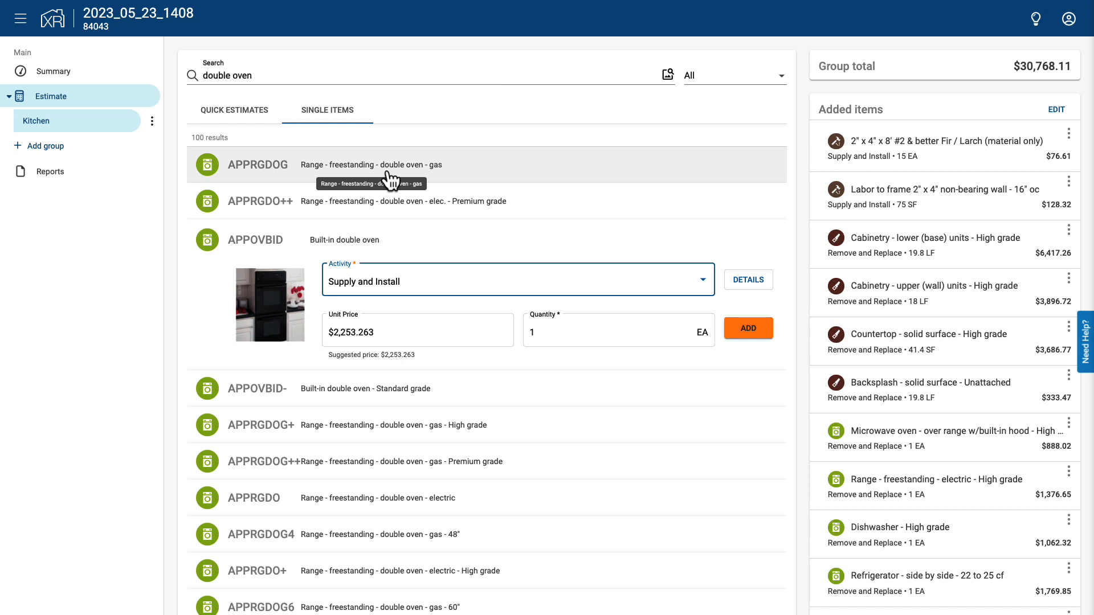
left_click(417, 331)
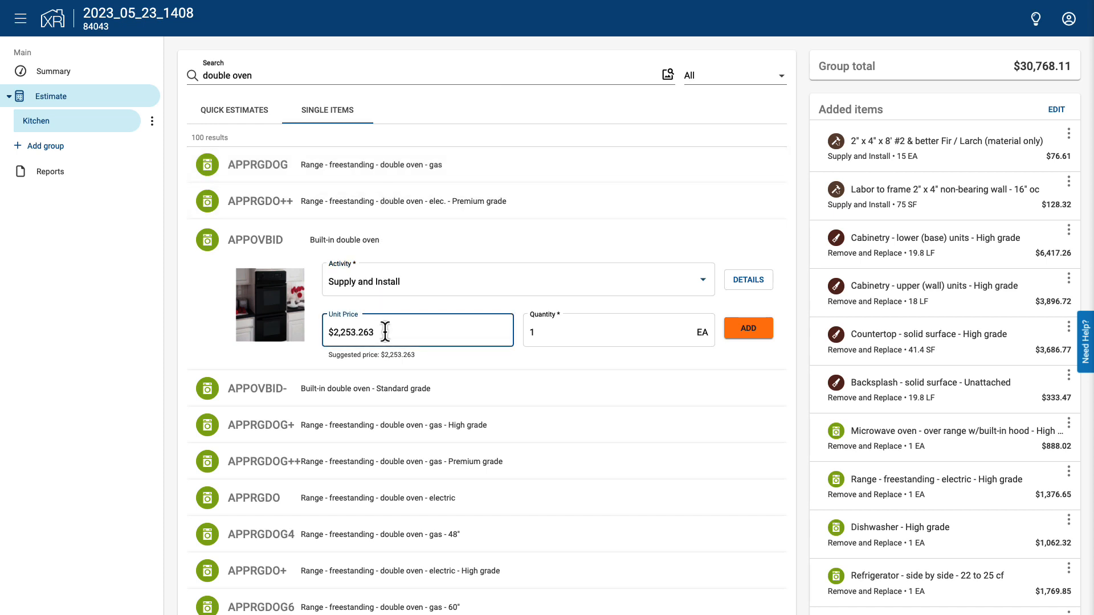
type("3000")
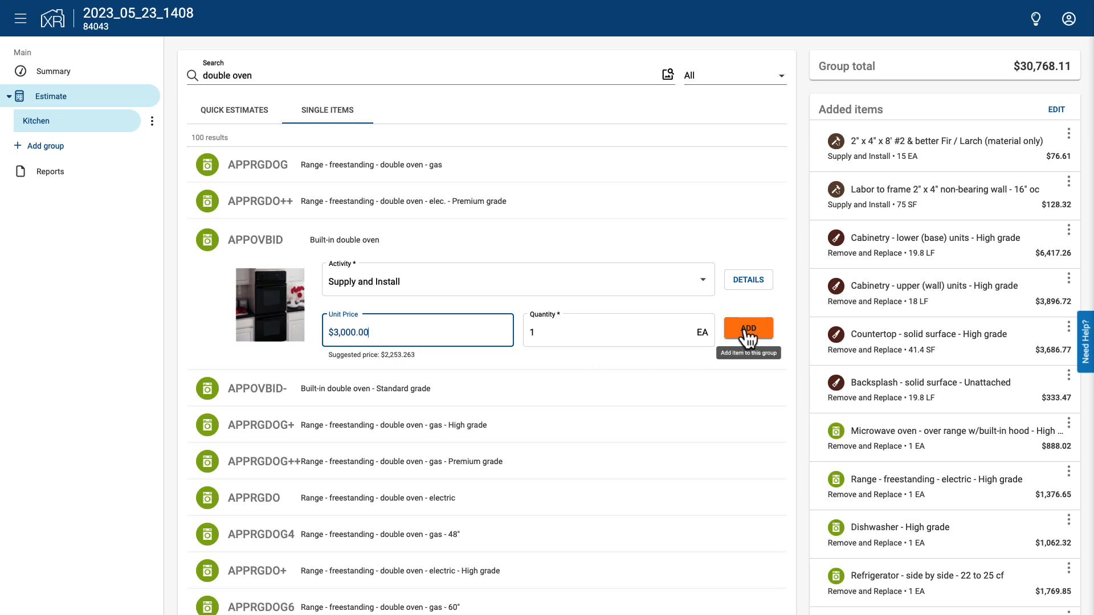
left_click(748, 328)
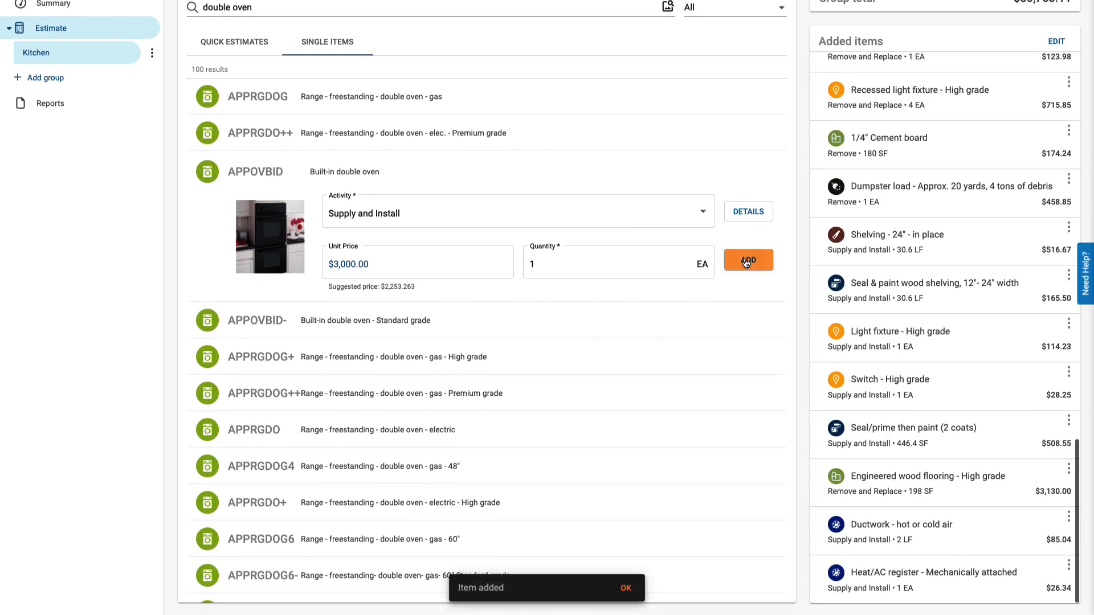
left_click(747, 259)
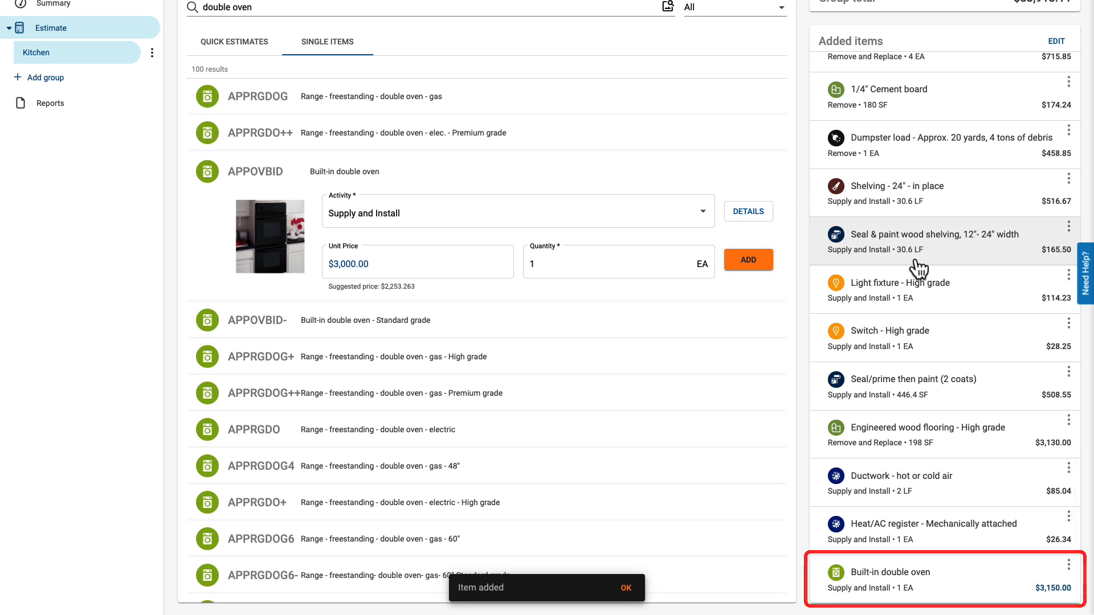
left_click(623, 588)
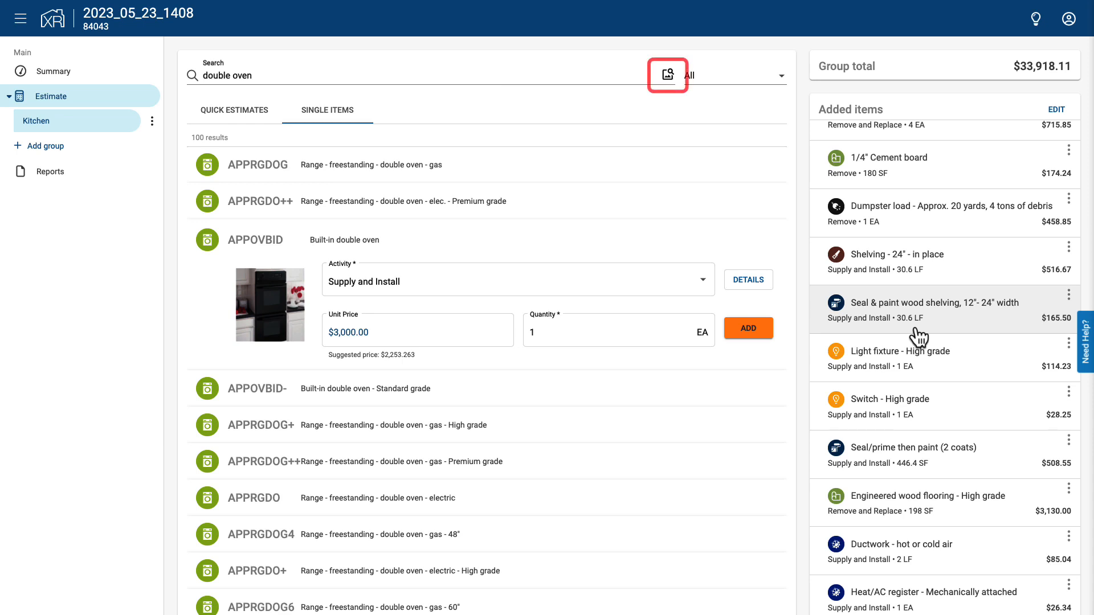
mouse_move(677, 104)
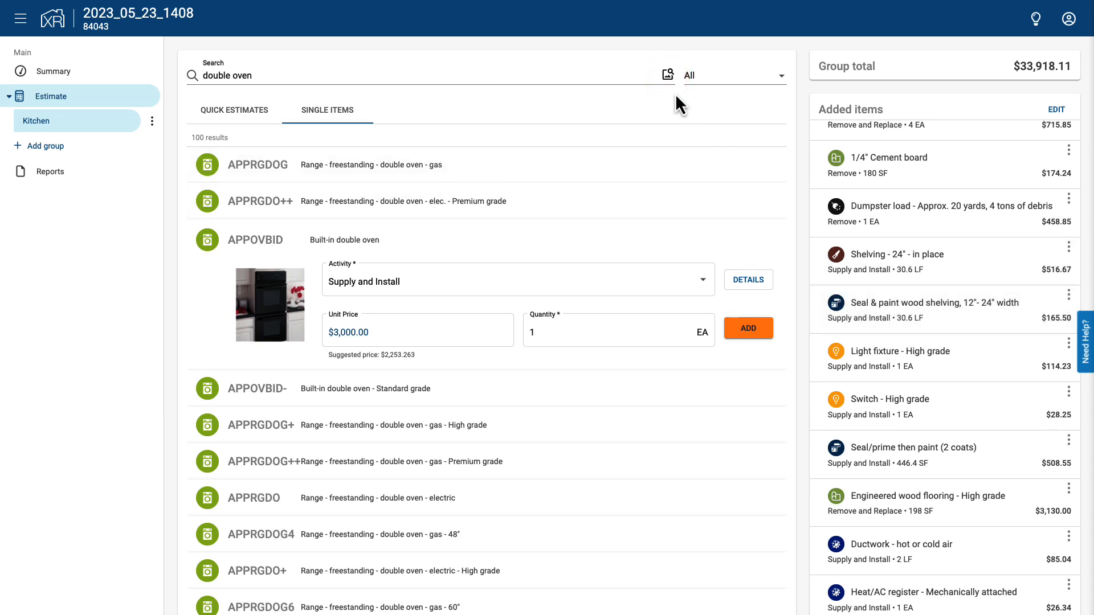
Show the Reference Image Search on the Kitchen / Dining scene
left_click(666, 75)
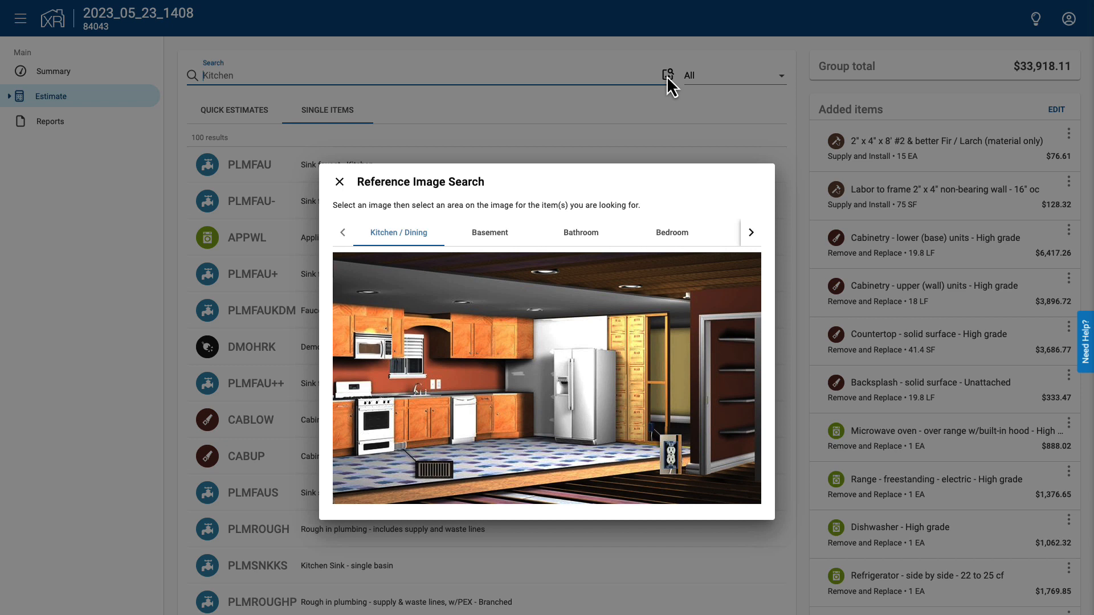
mouse_move(615, 106)
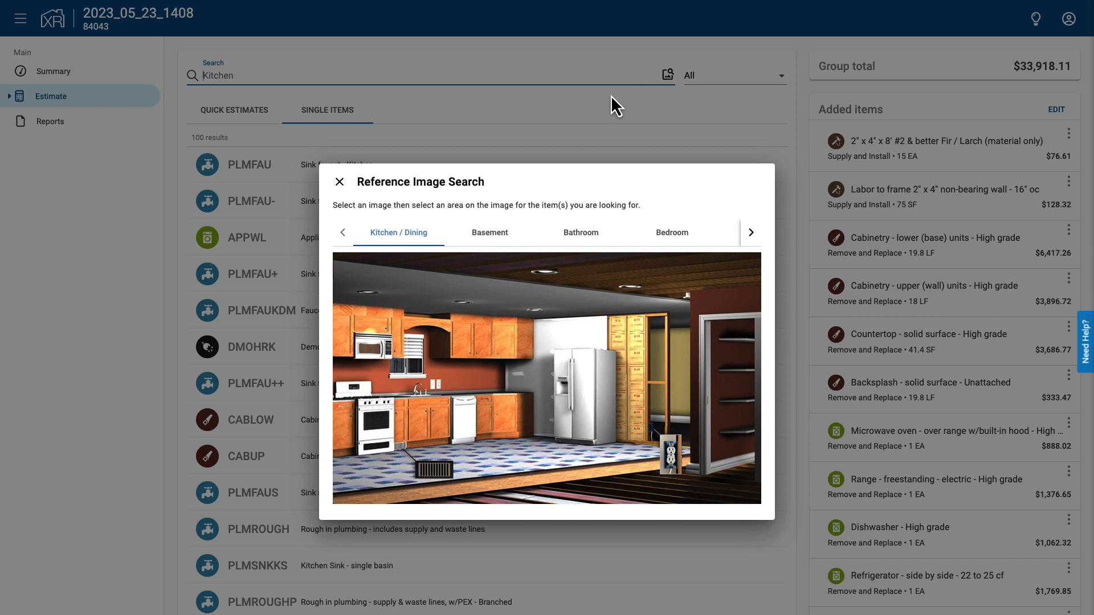
mouse_move(581, 387)
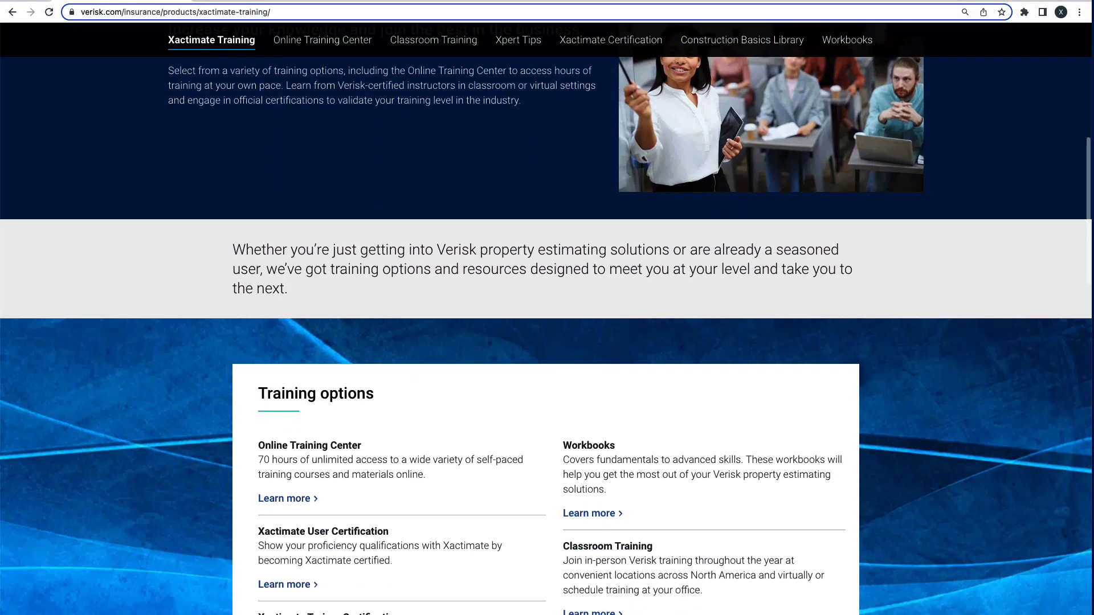
Scroll the Verisk Xactimate Training page down to its Training options list
scroll("down", 3)
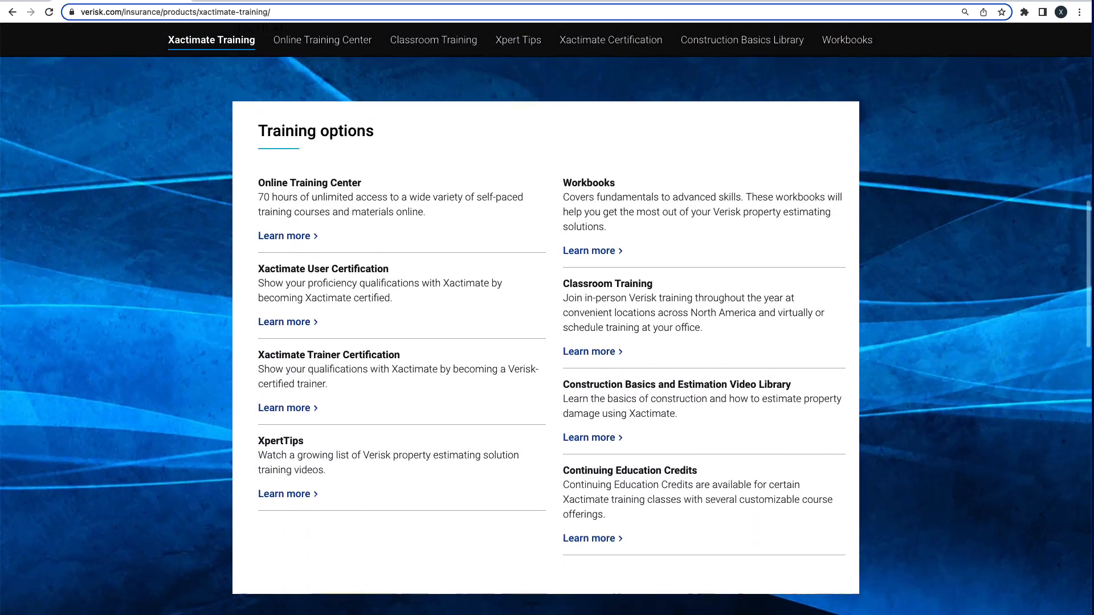